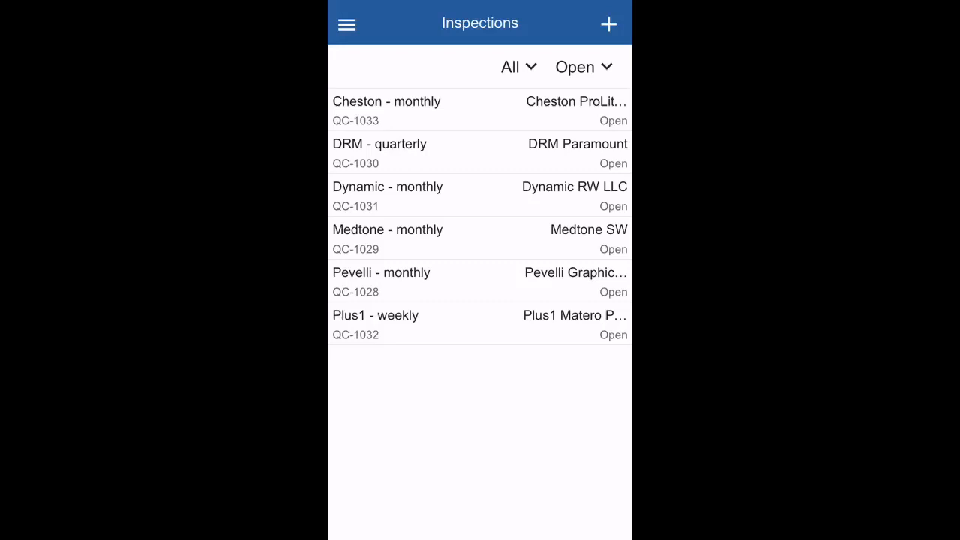
Open the Pevelli monthly inspection QC-1028 and show its Areas list
left_click(480, 282)
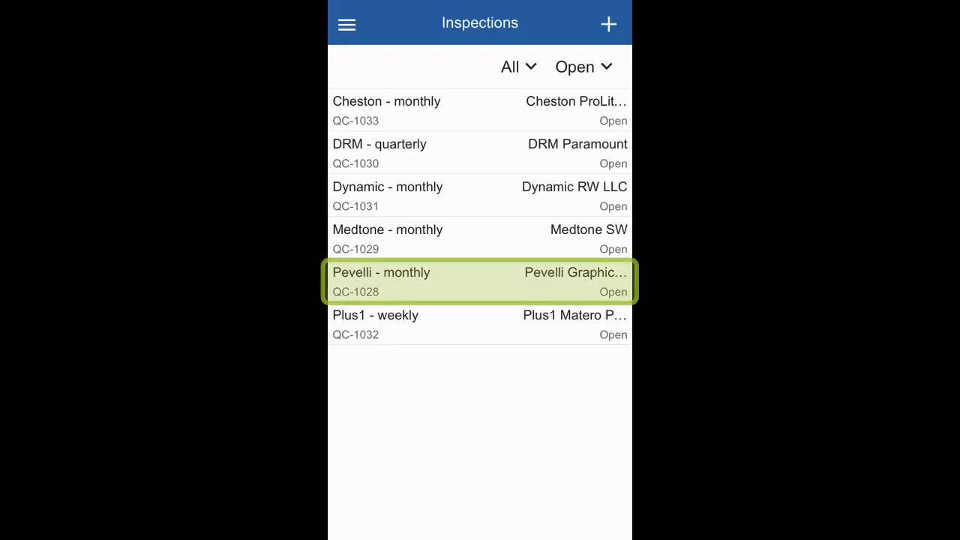
left_click(480, 282)
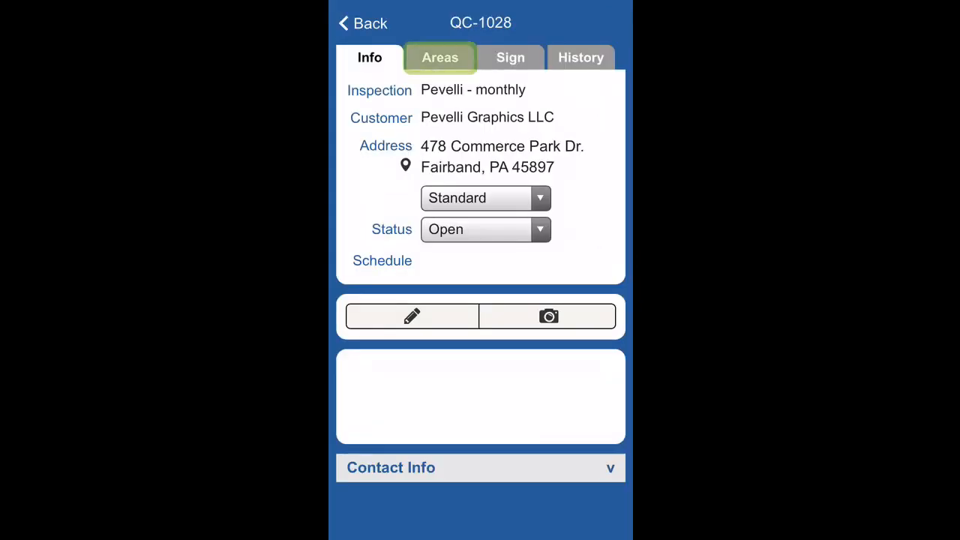
left_click(439, 57)
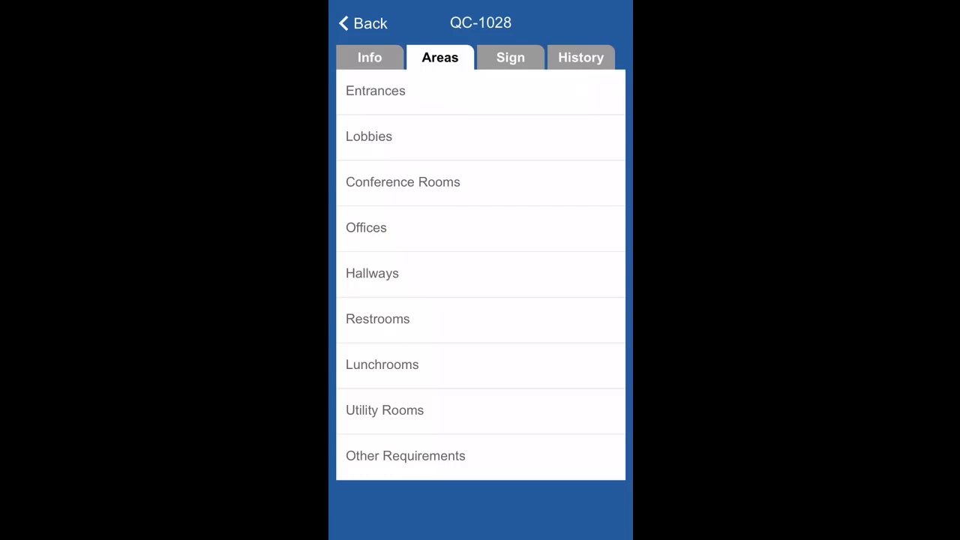
Add an Offices area named Accounting and show its checklist
left_click(480, 228)
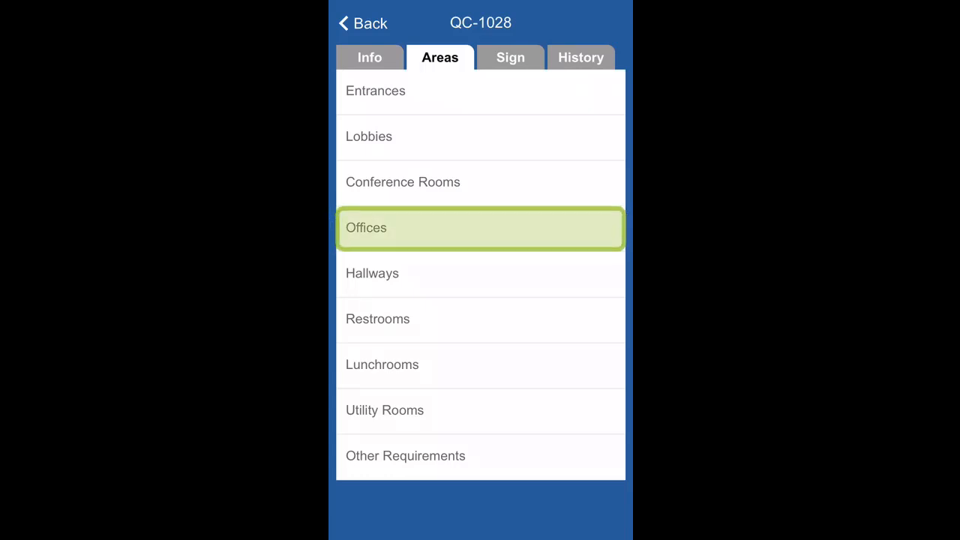
left_click(480, 228)
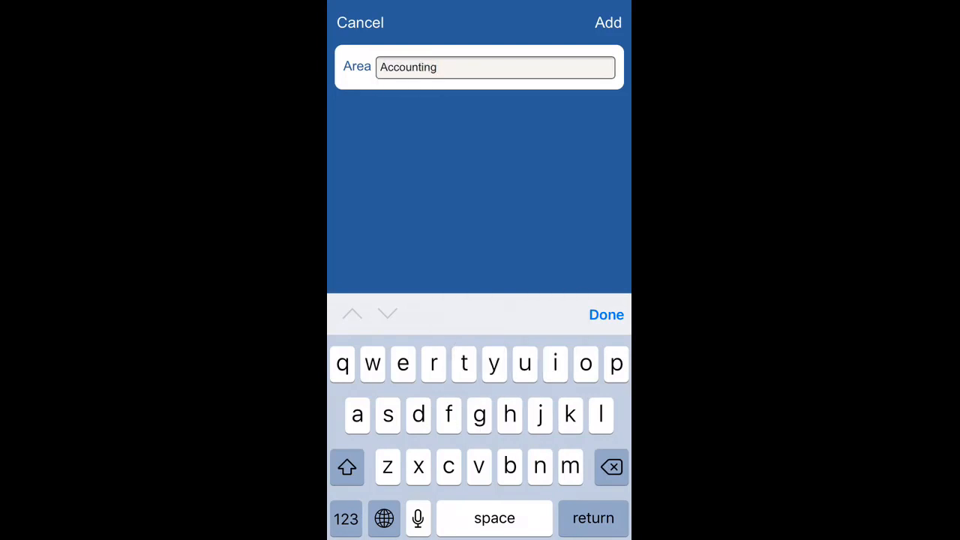
left_click(607, 22)
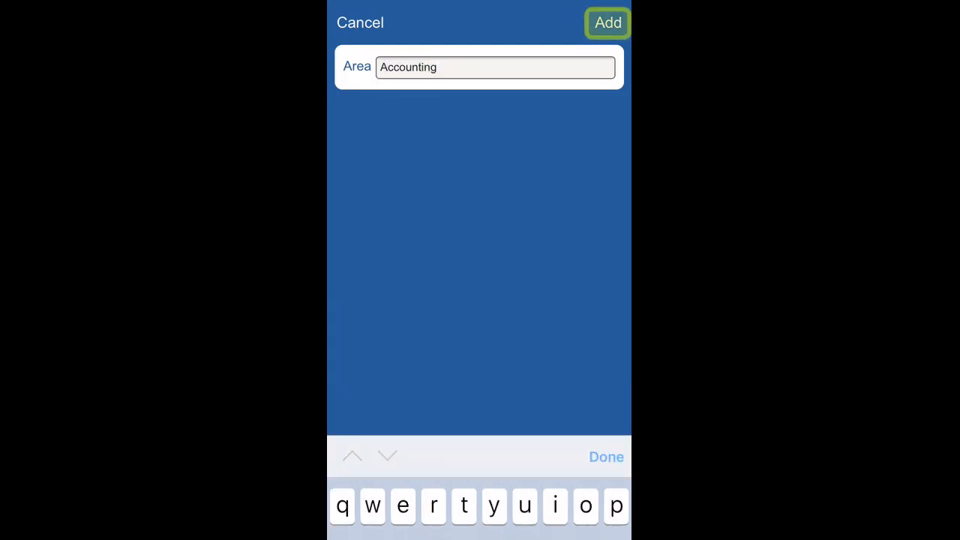
left_click(607, 22)
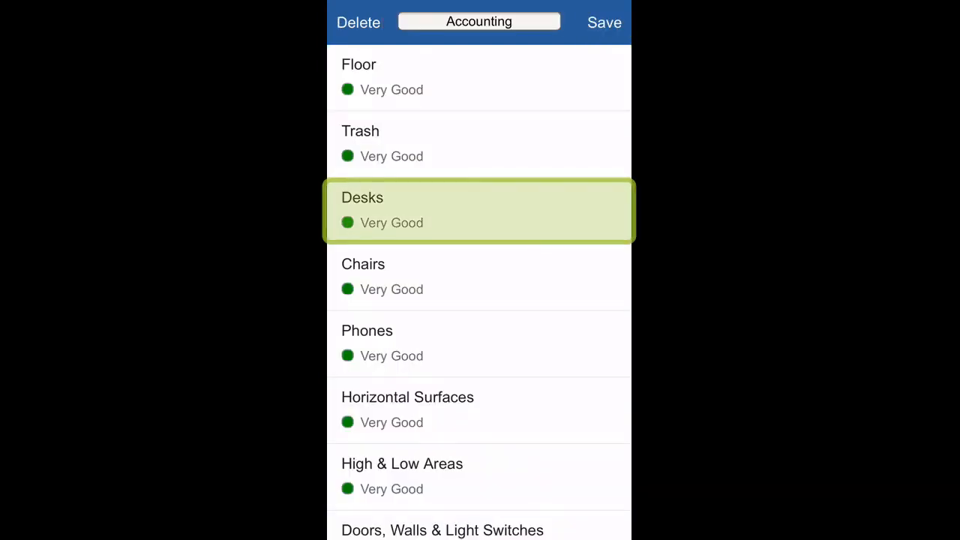
Rate Desks in Accounting as Average and save the area, leaving QC-1028 at 92%
left_click(480, 210)
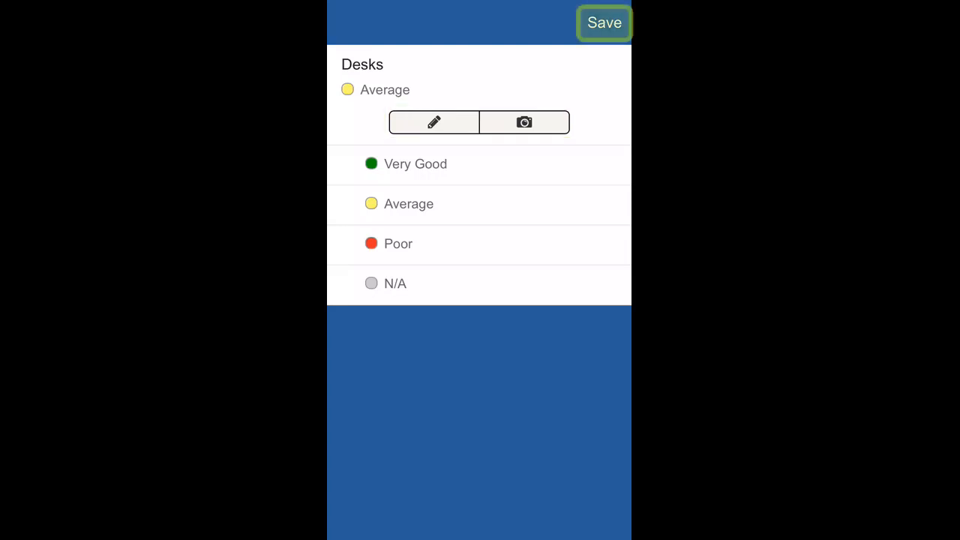
left_click(605, 23)
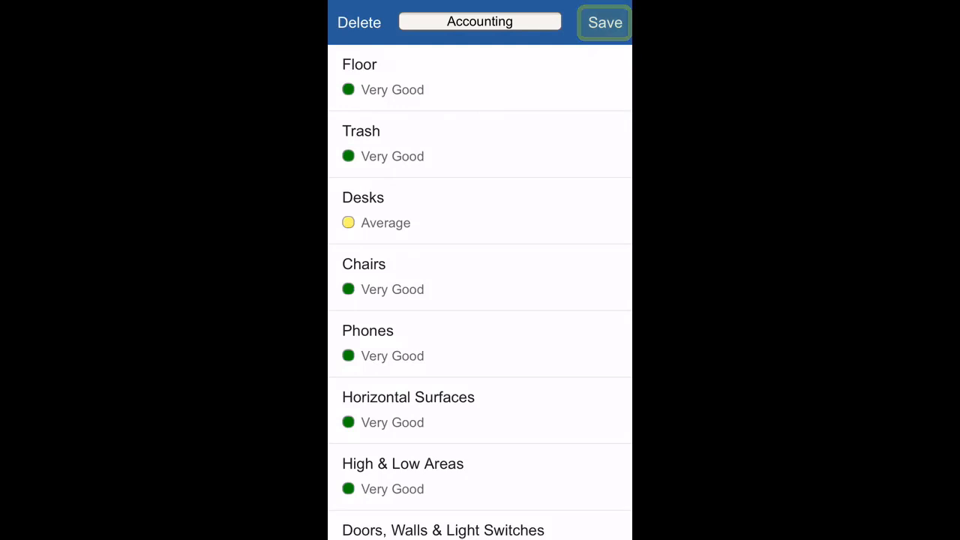
left_click(605, 22)
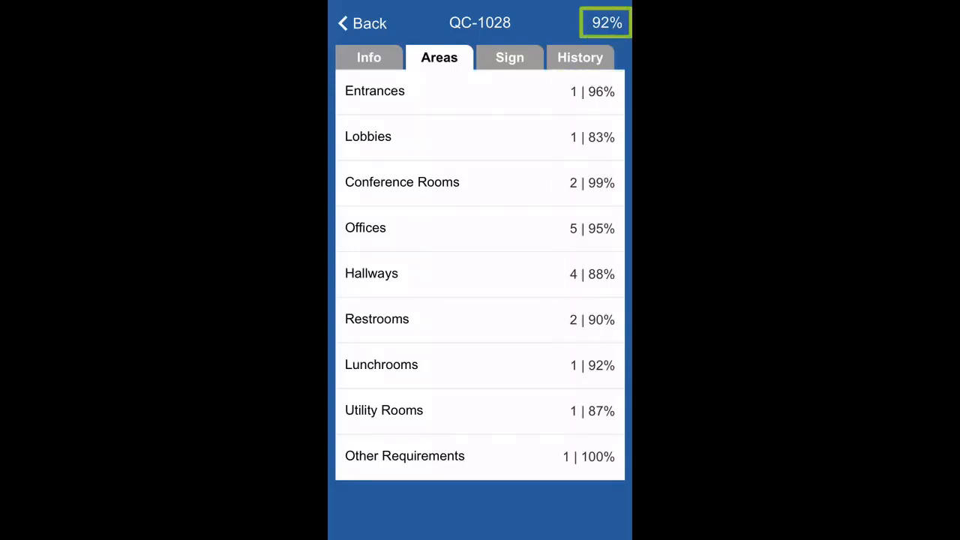
Review the Inspector, Cleaner and Customer signatures, then return to the Info details
left_click(510, 57)
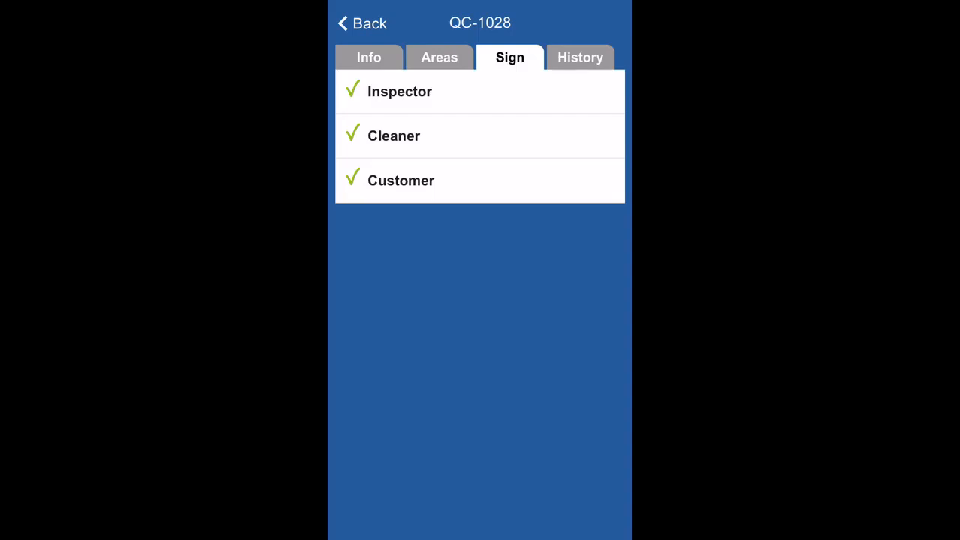
left_click(369, 57)
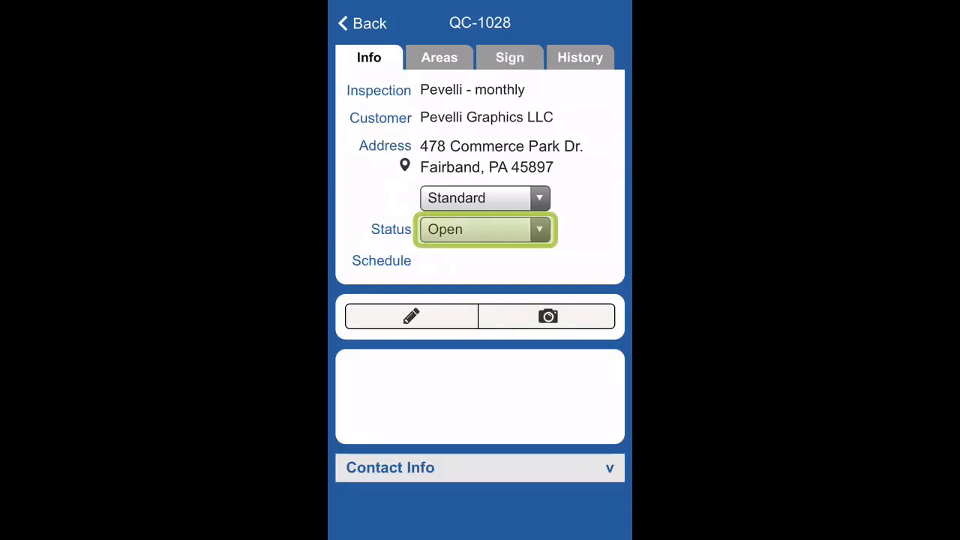
Set QC-1028's status to Completed and review the flagged area scores
left_click(484, 229)
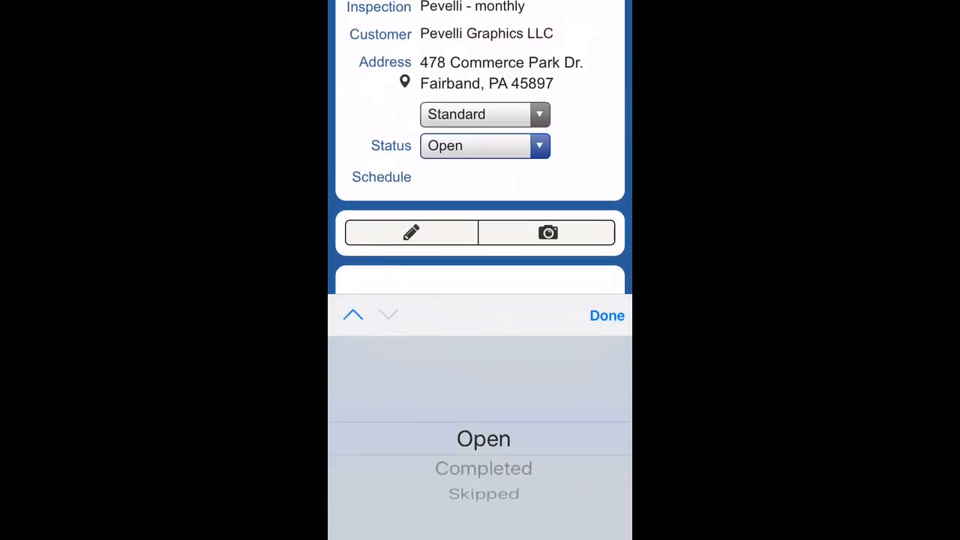
left_click(483, 468)
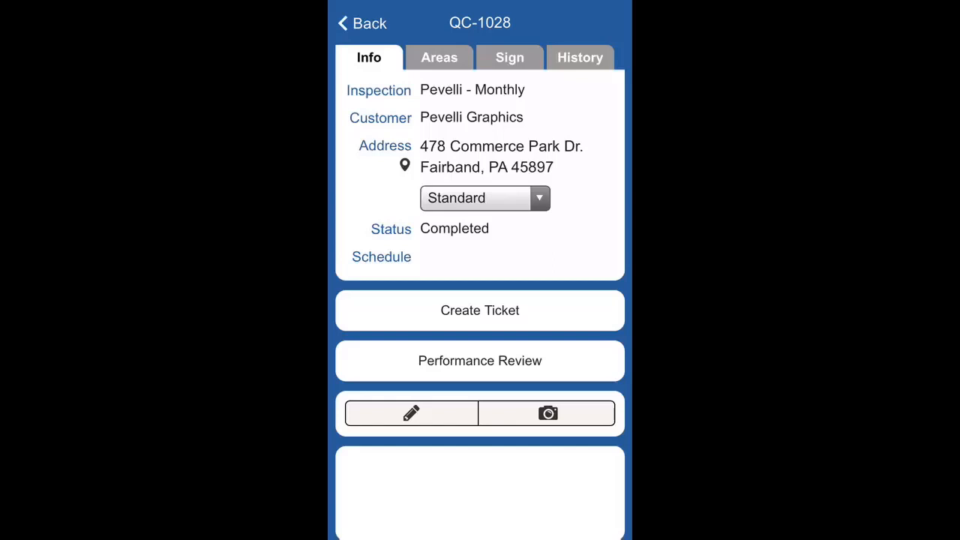
left_click(438, 57)
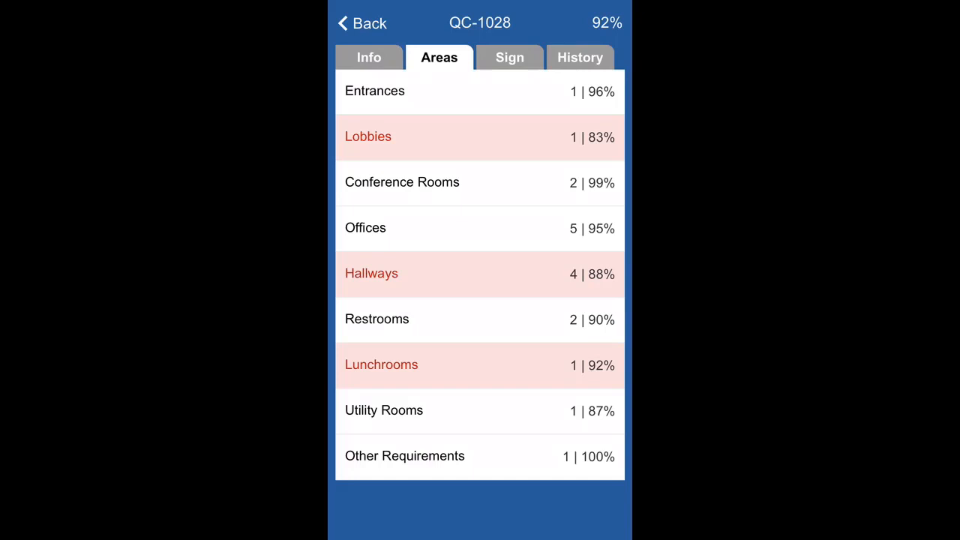
Create a ticket for QC-1028 and show its Performance Review dashboard
left_click(369, 57)
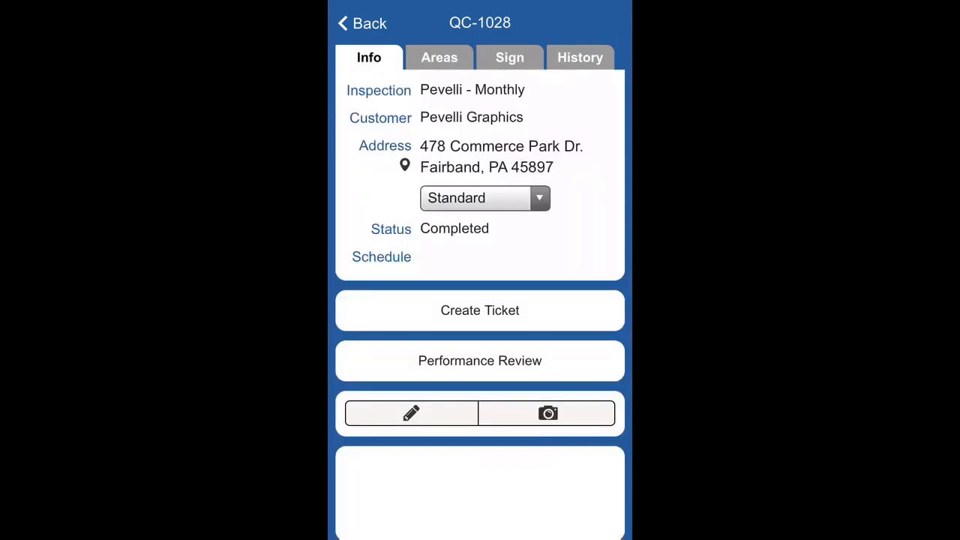
left_click(480, 309)
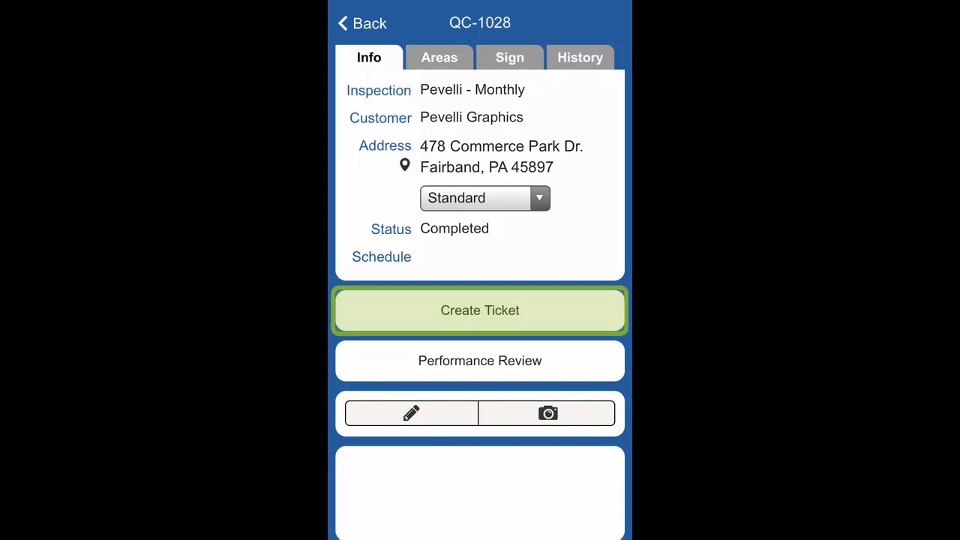
left_click(480, 308)
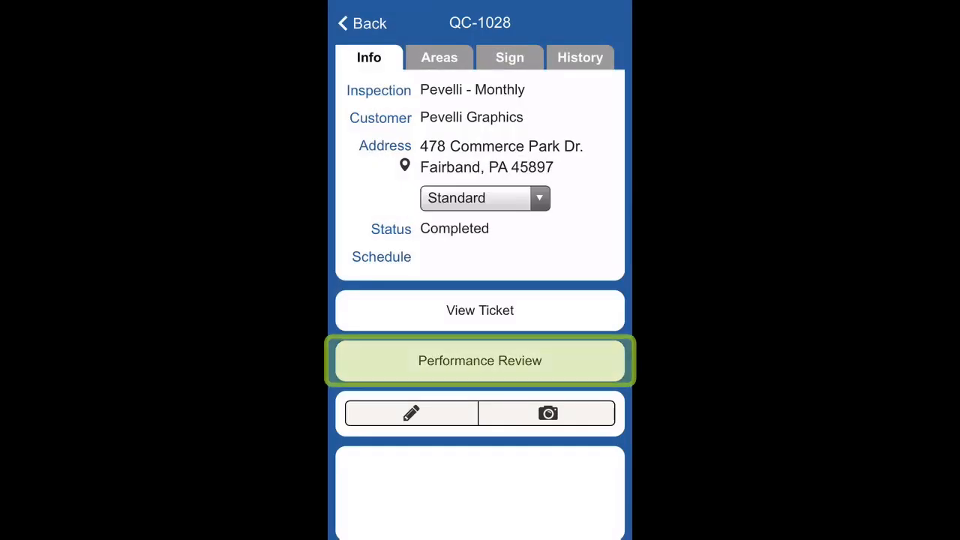
left_click(480, 360)
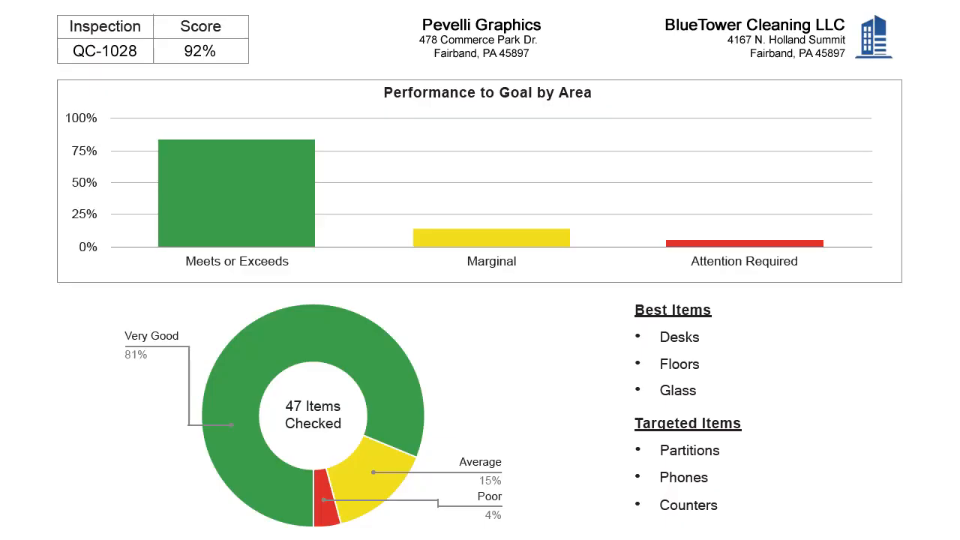